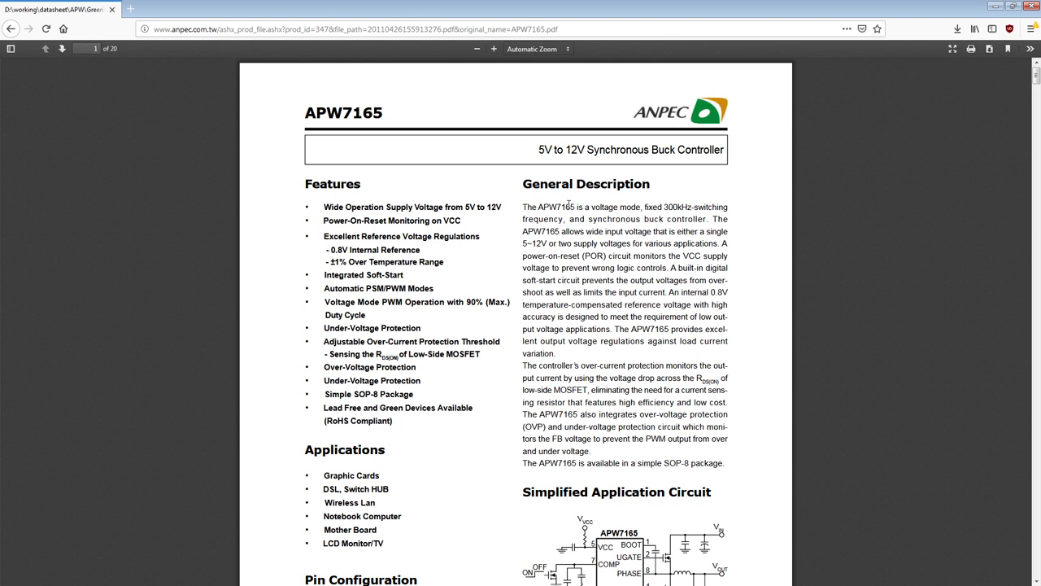
pyautogui.moveTo(624, 239)
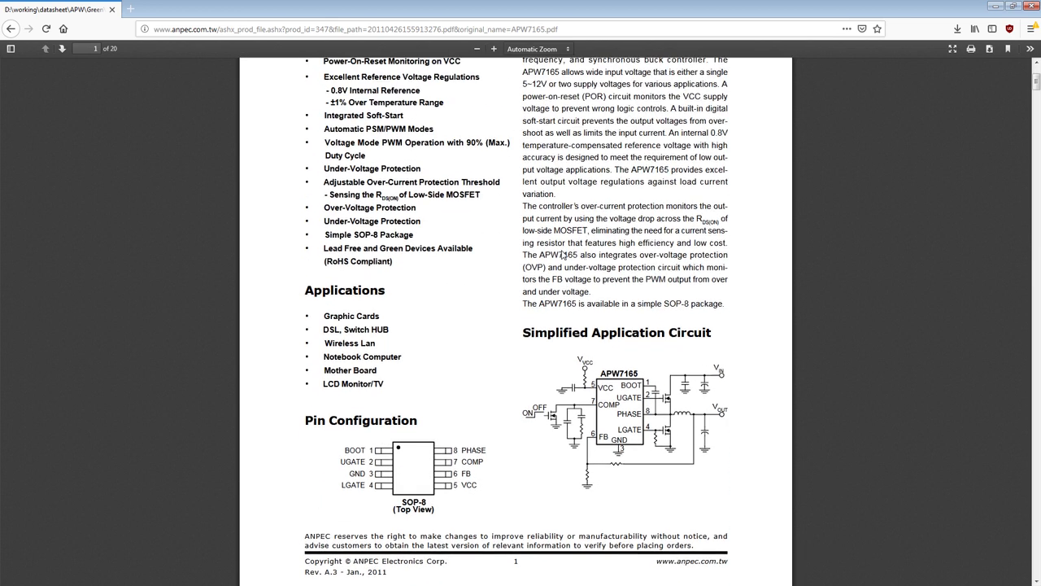
# Step: Zoom the datasheet to 160% and select the FB pin label in the SOP-8 pin configuration
pyautogui.scroll(3)
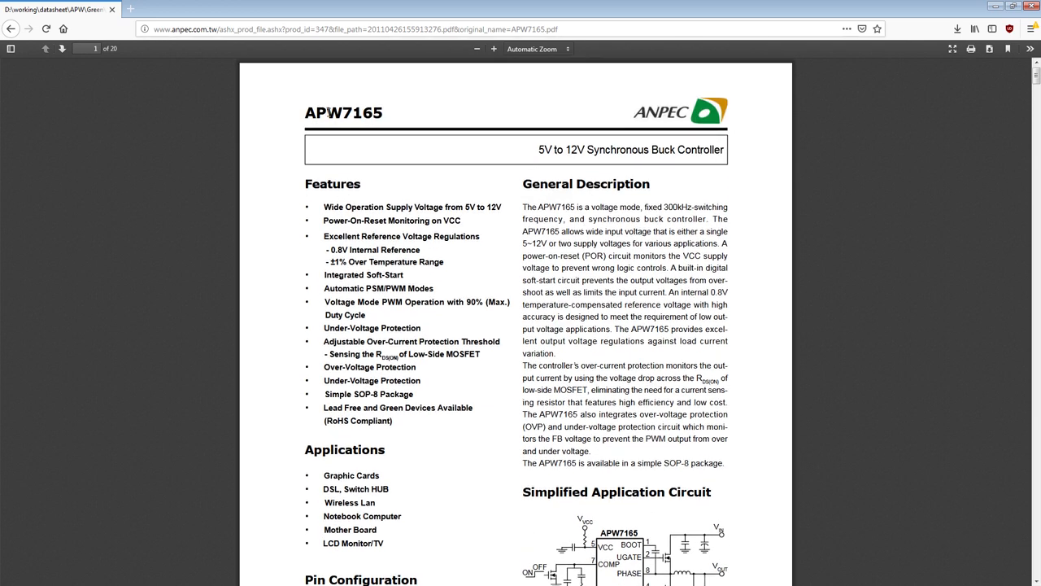
pyautogui.moveTo(533, 157)
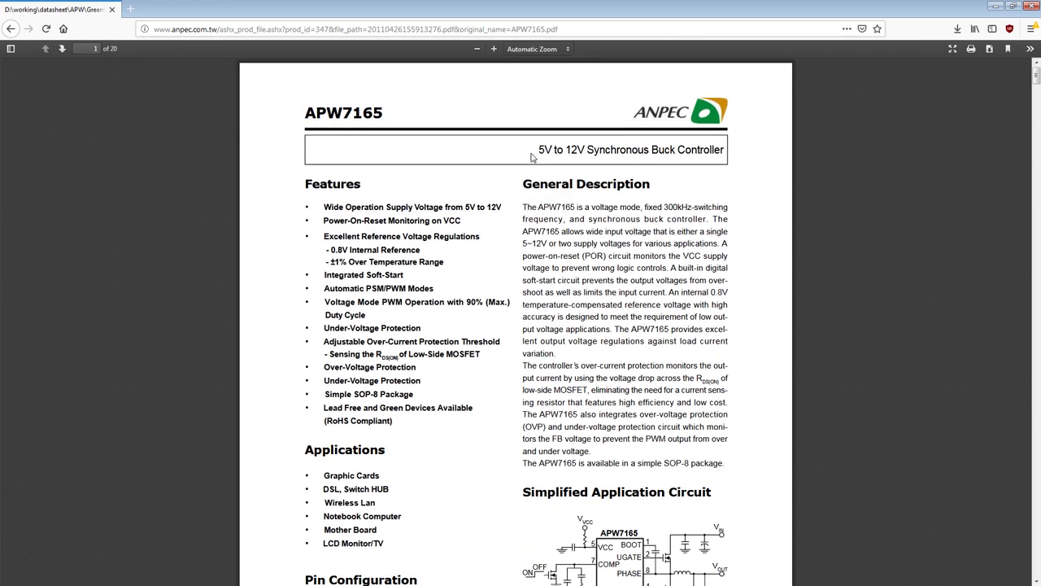
pyautogui.scroll(-3)
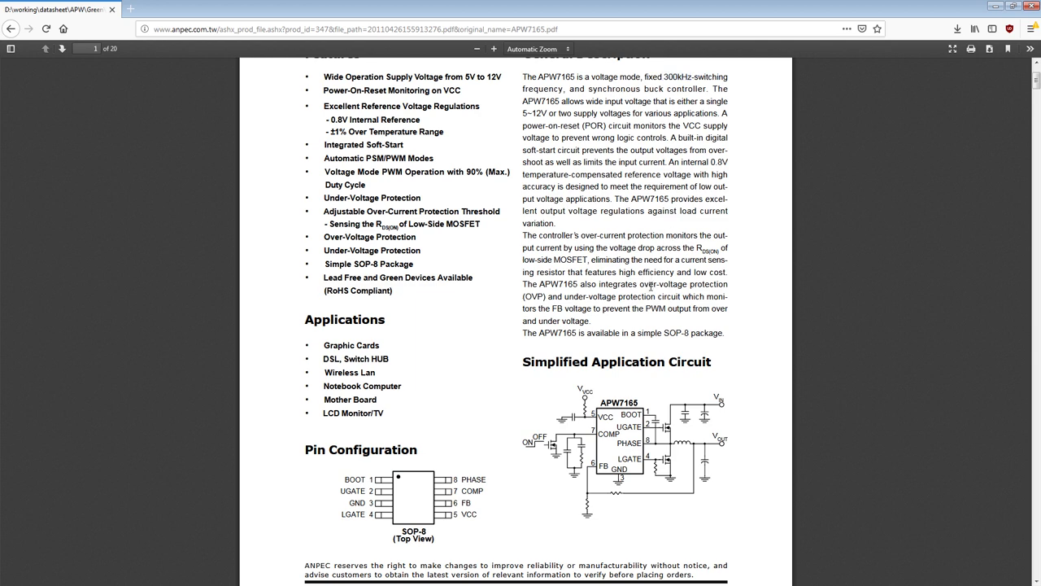
pyautogui.moveTo(651, 284)
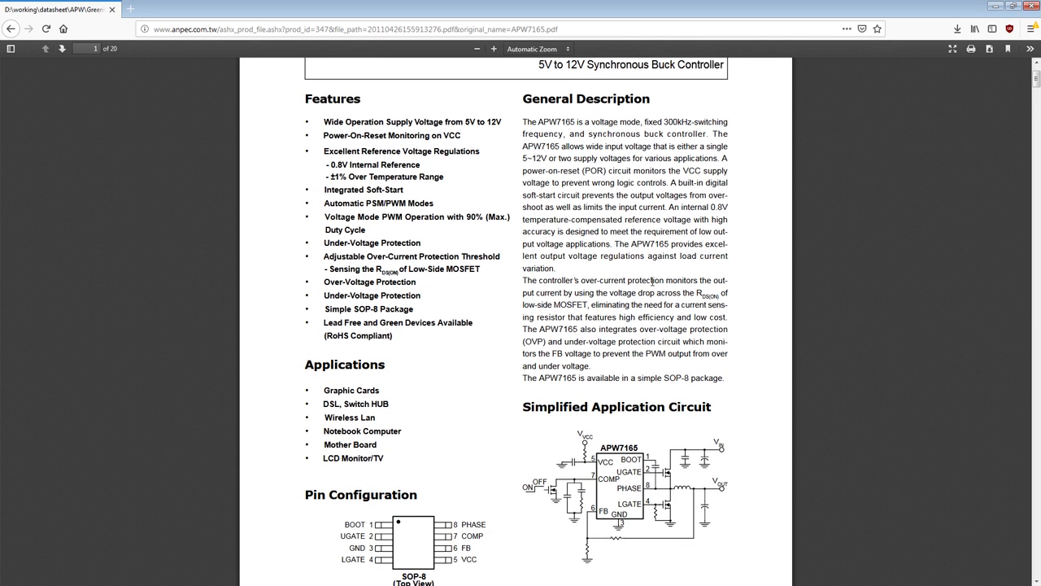
pyautogui.scroll(-3)
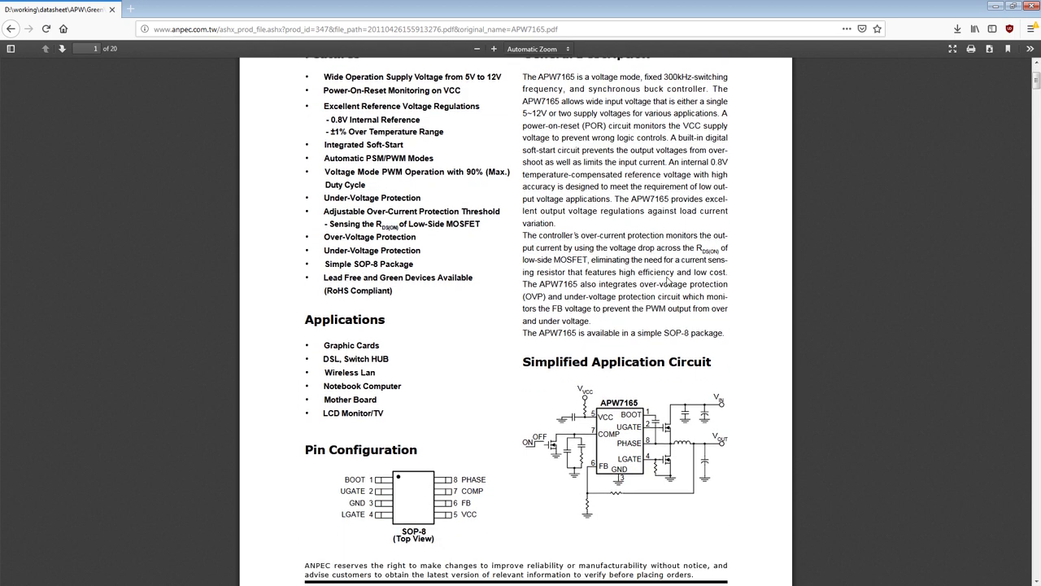
pyautogui.scroll(-3)
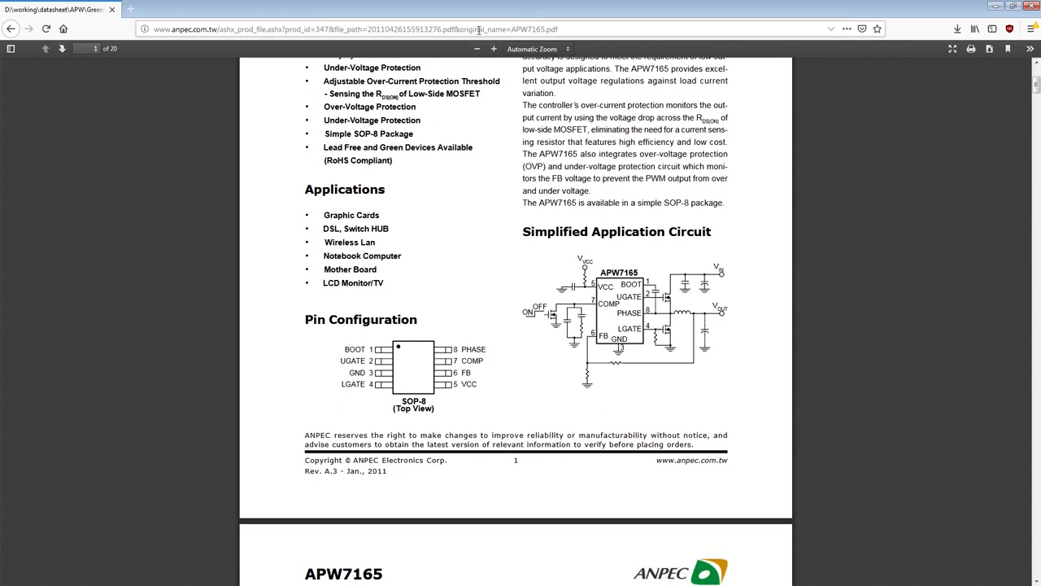
pyautogui.click(493, 49)
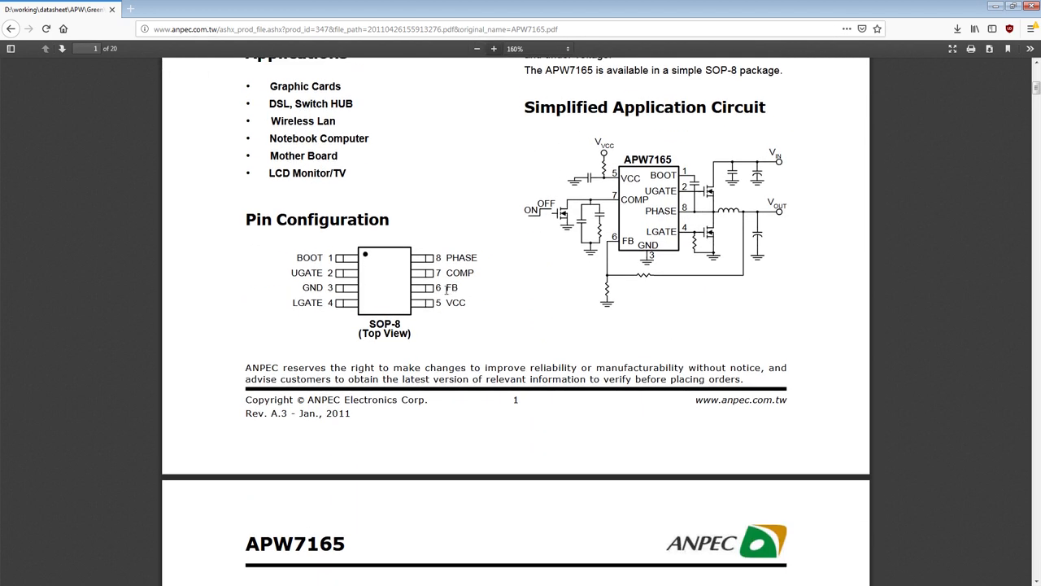
pyautogui.doubleClick(452, 287)
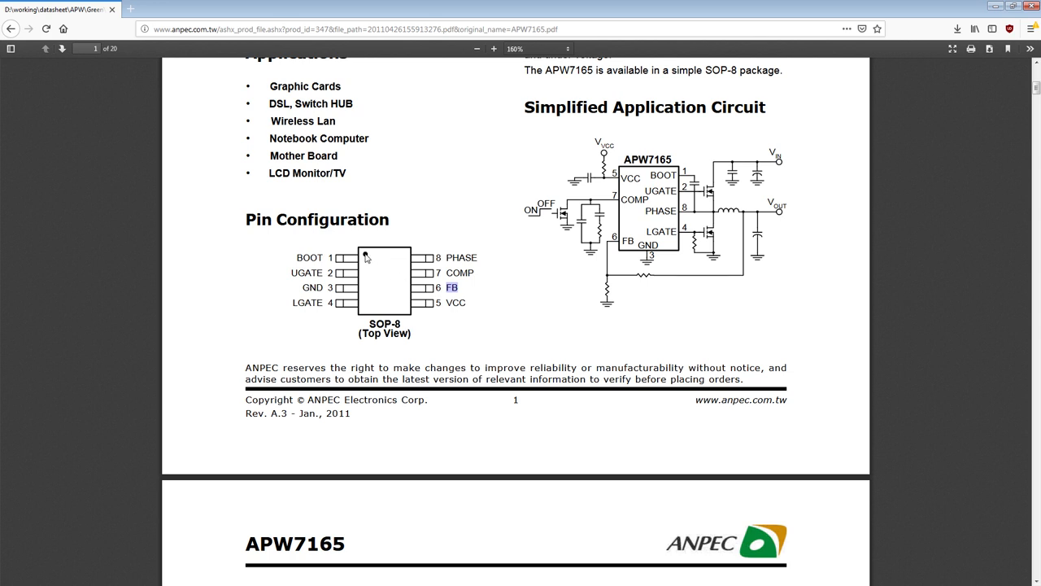
pyautogui.moveTo(357, 271)
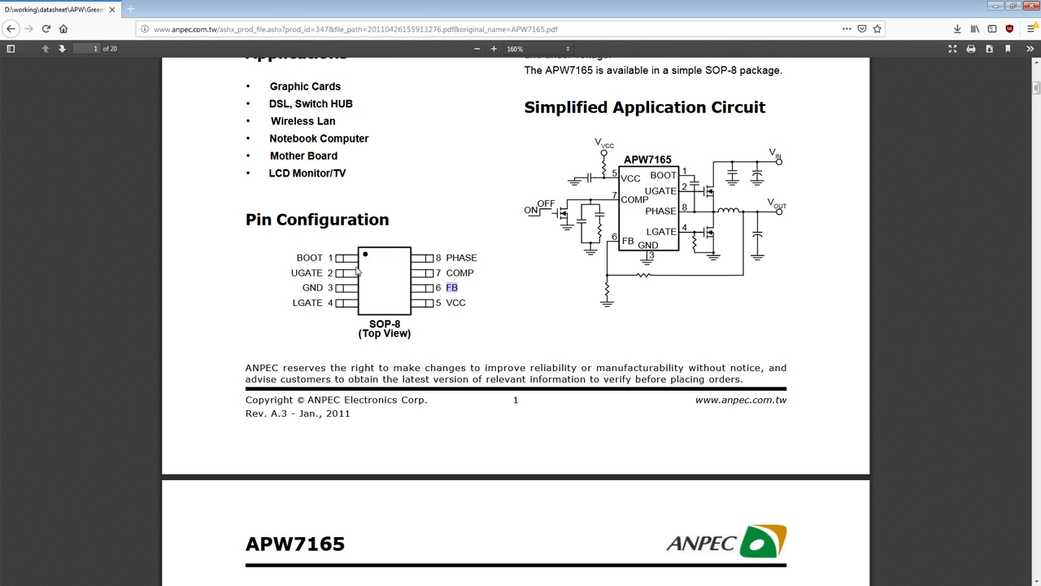
pyautogui.moveTo(364, 269)
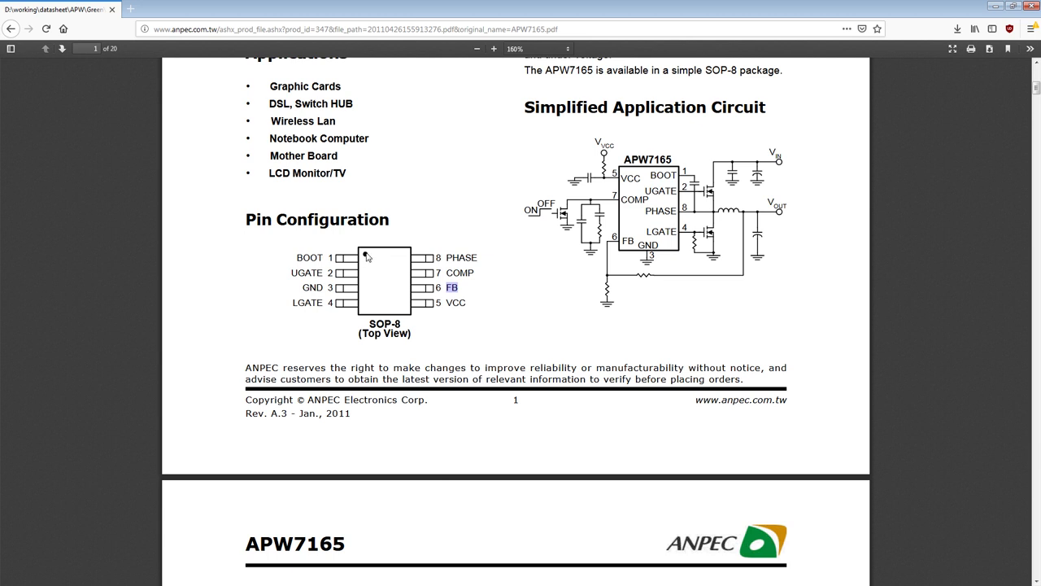
pyautogui.moveTo(364, 255)
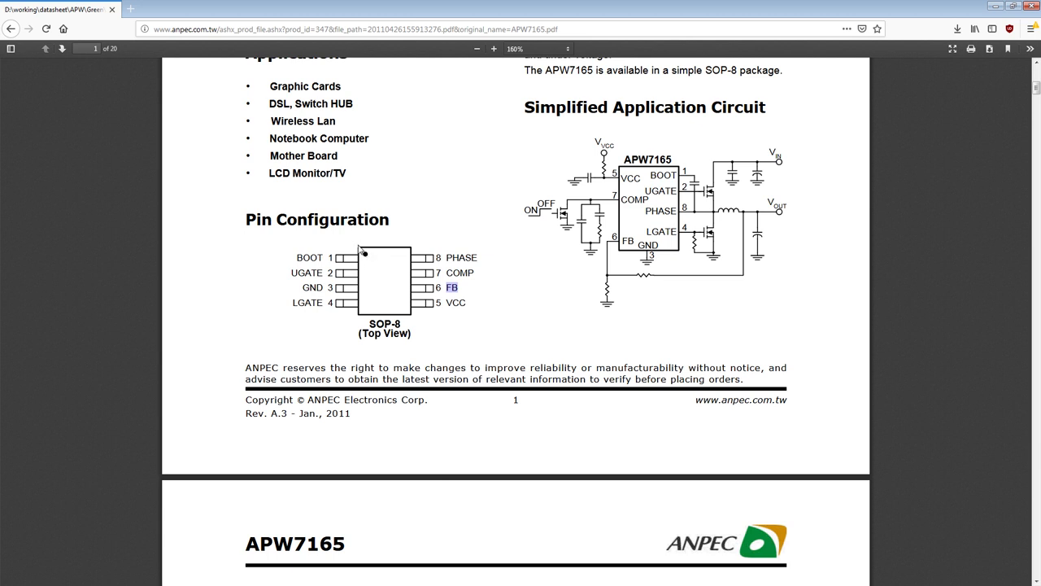
pyautogui.moveTo(368, 241)
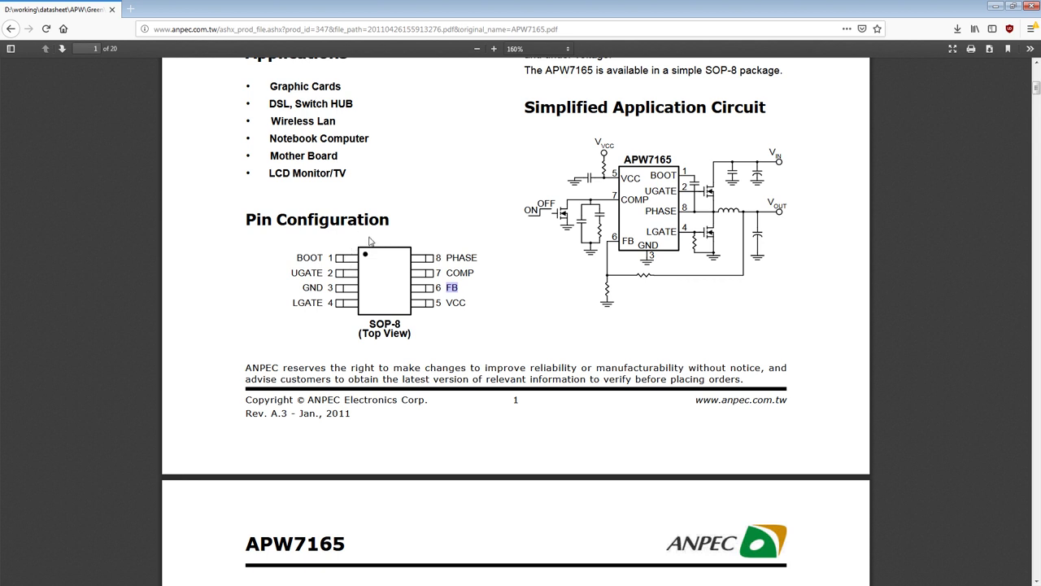
pyautogui.moveTo(354, 321)
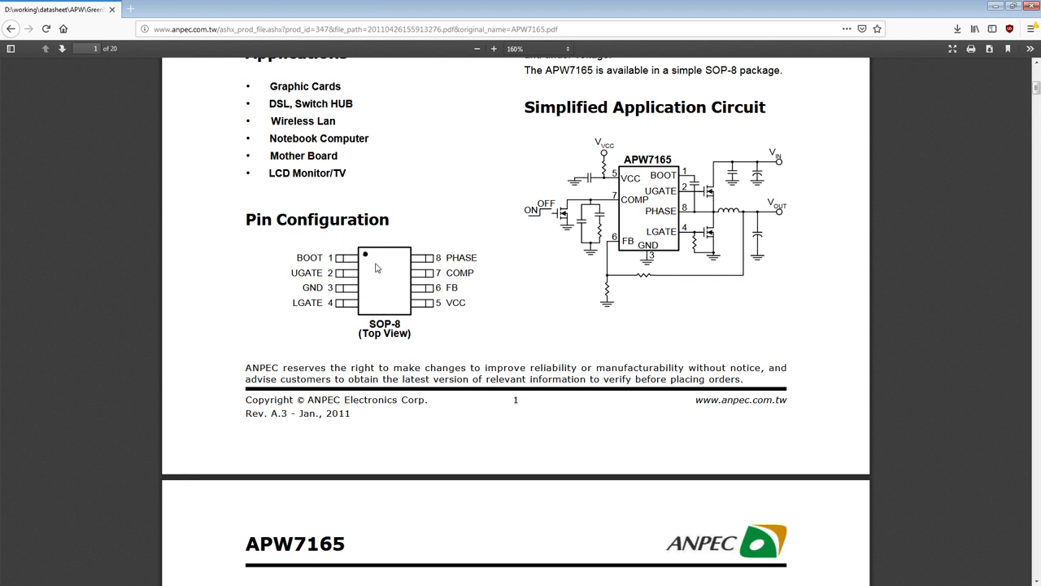
pyautogui.moveTo(367, 256)
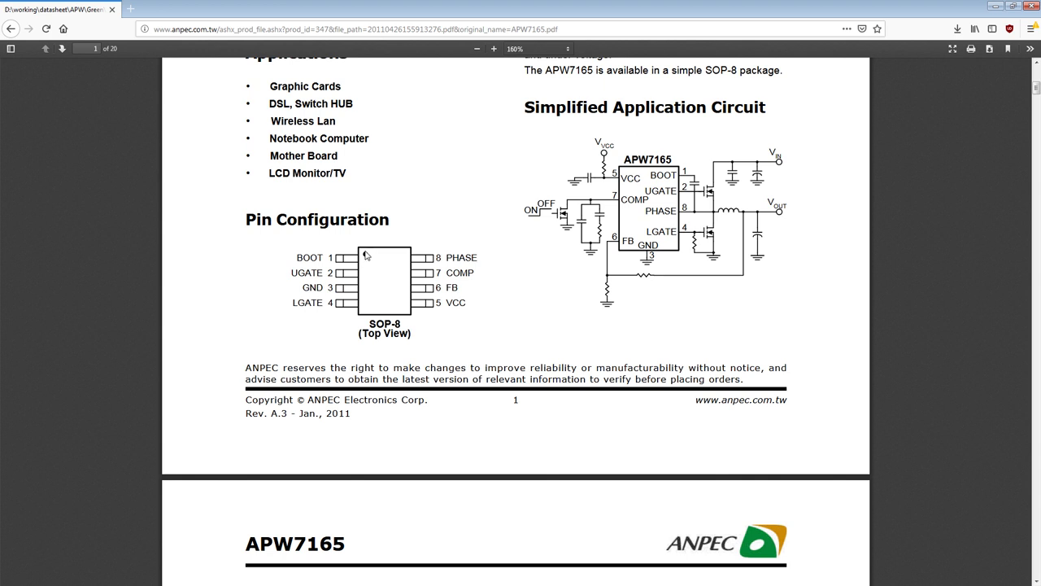
pyautogui.moveTo(591, 290)
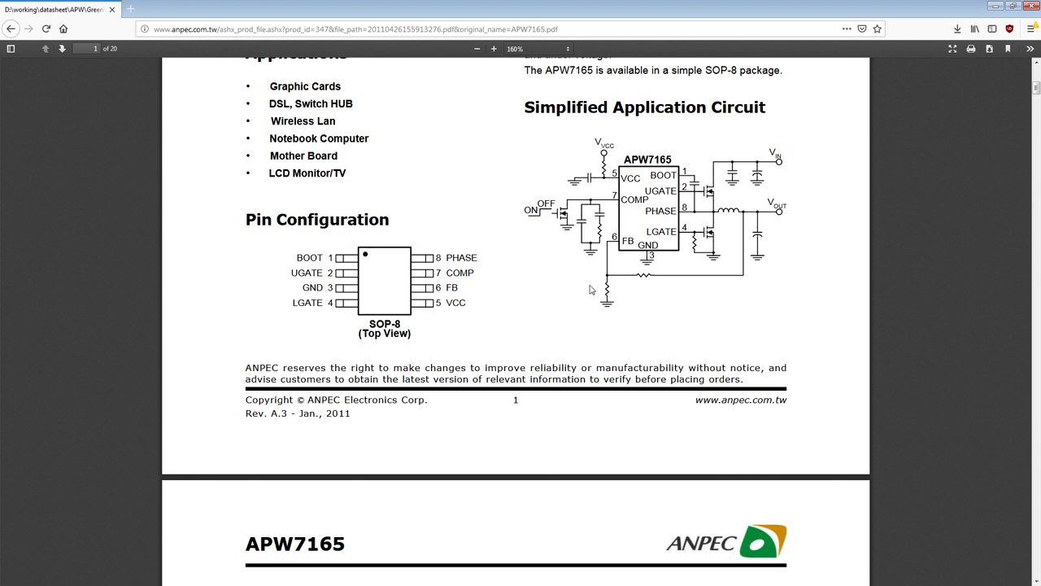
# Step: Search the datasheet for 'FB' and scroll down to page 12's Application Information
pyautogui.press('ctrl+f')
pyautogui.write('FB')
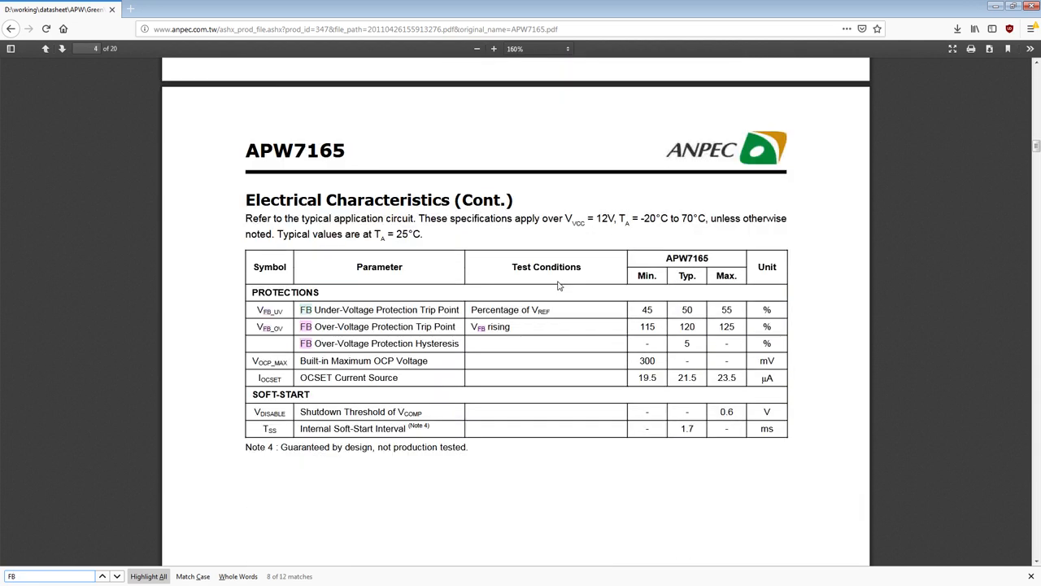
pyautogui.click(102, 576)
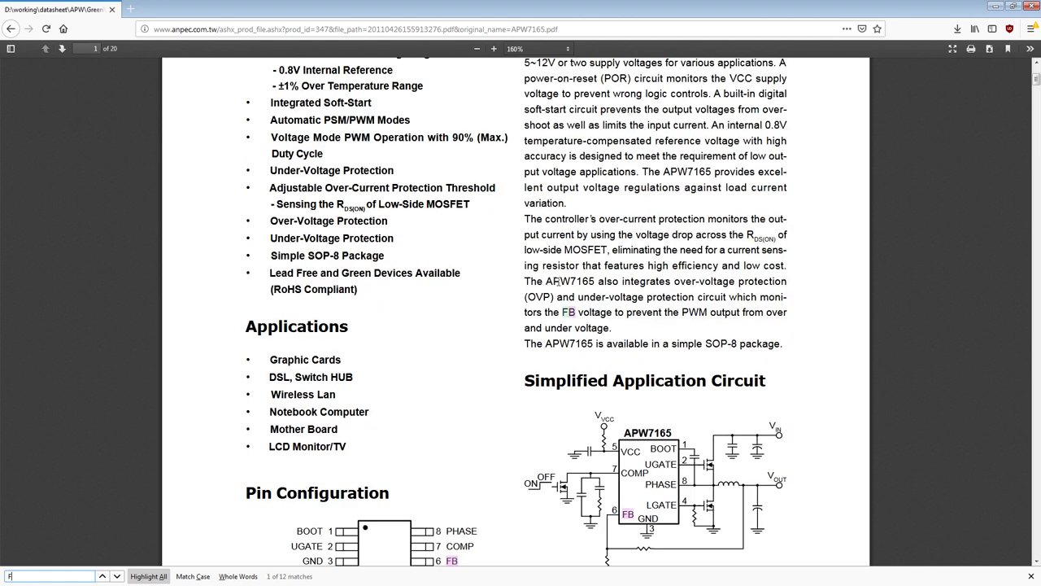
pyautogui.scroll(-3)
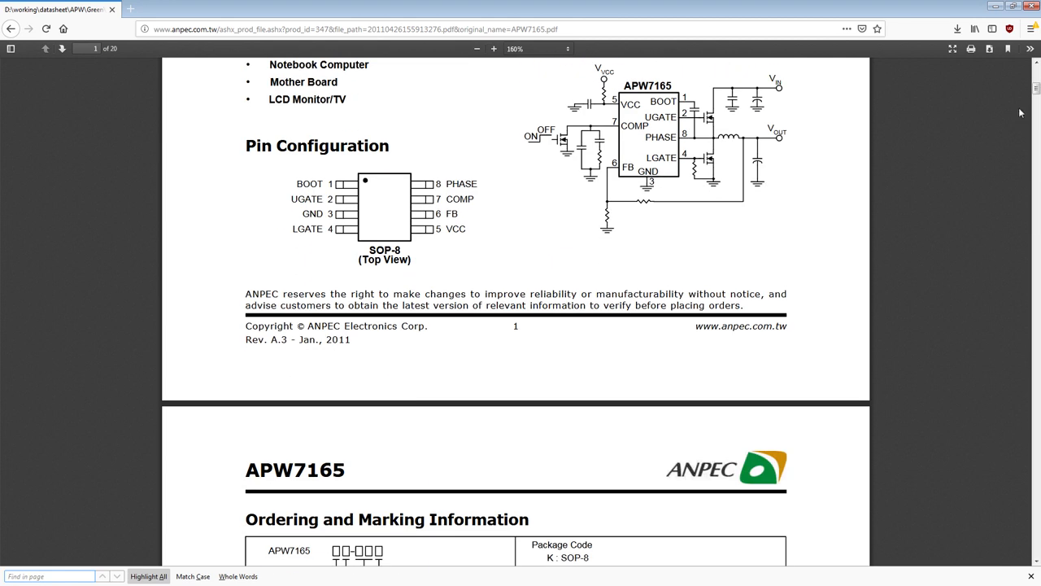
pyautogui.scroll(-3)
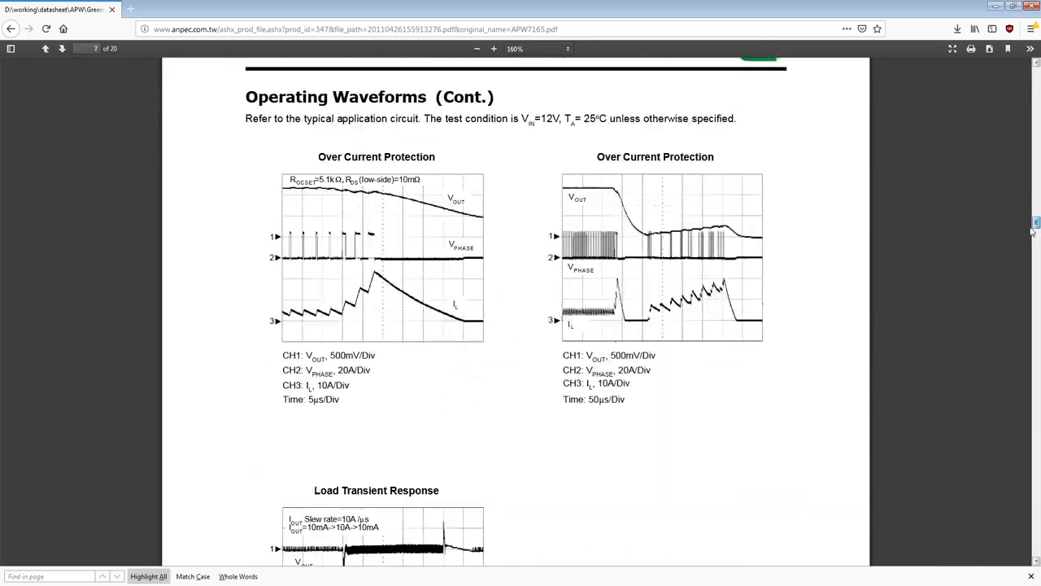
pyautogui.scroll(-3)
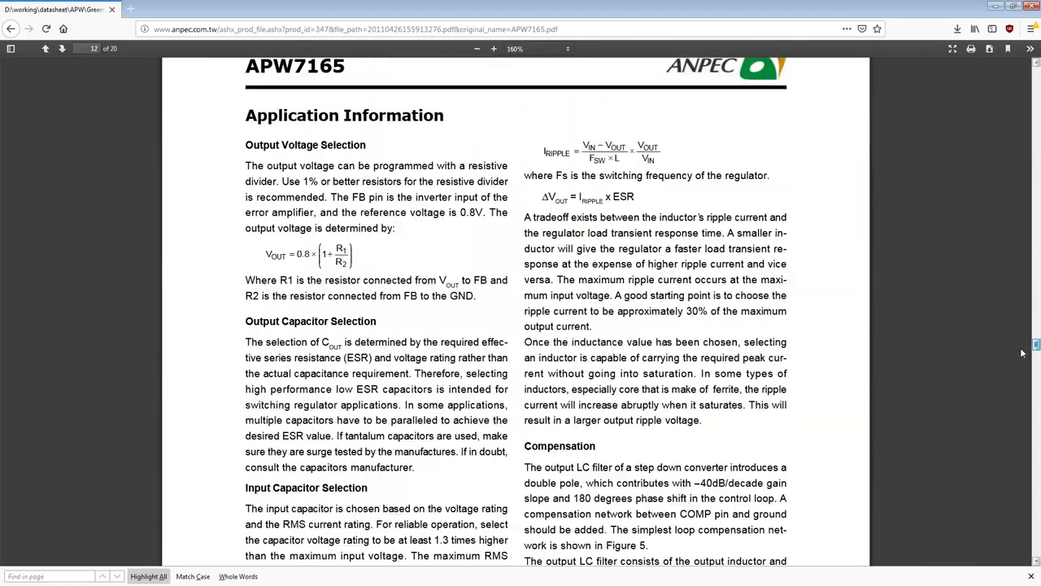
pyautogui.moveTo(245, 144); pyautogui.dragTo(369, 165)
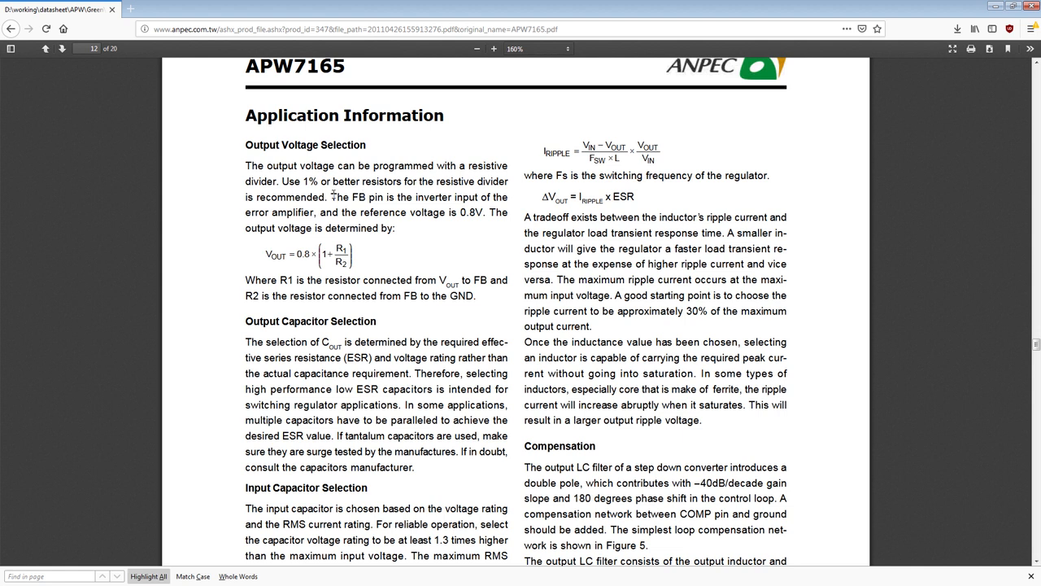
pyautogui.doubleClick(339, 196)
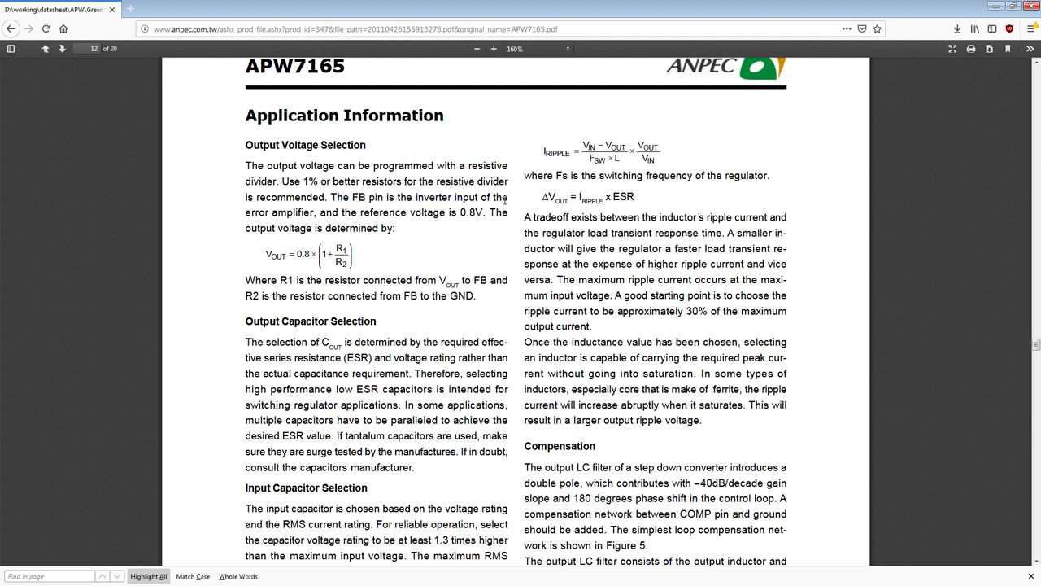
pyautogui.moveTo(303, 215)
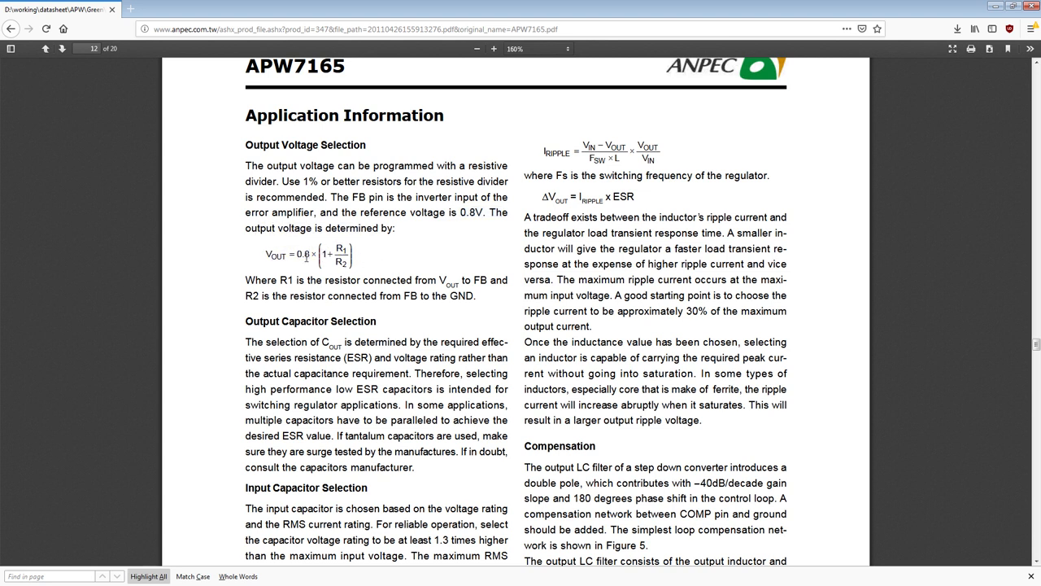
pyautogui.moveTo(348, 274)
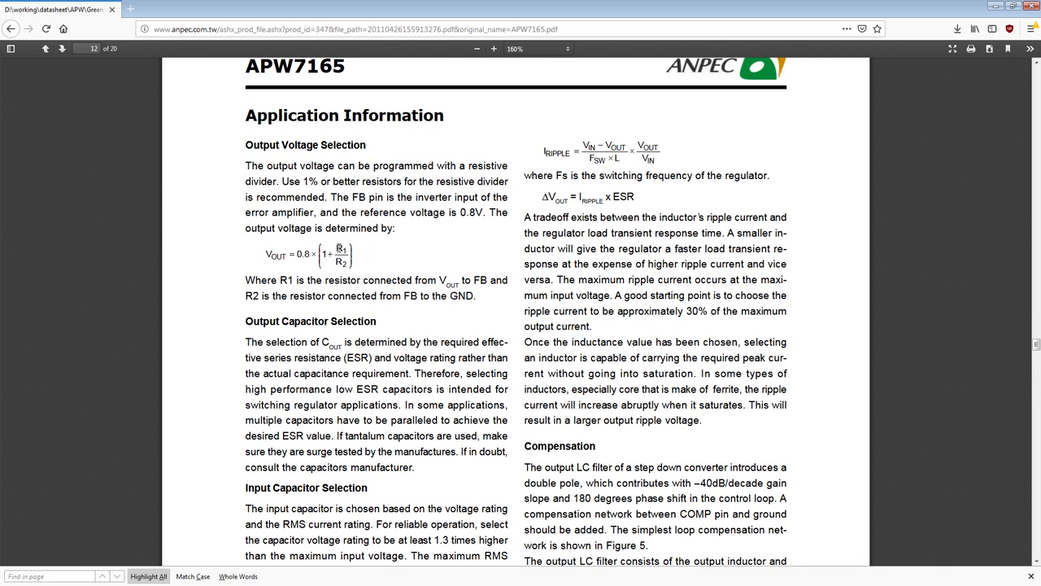
pyautogui.moveTo(367, 254)
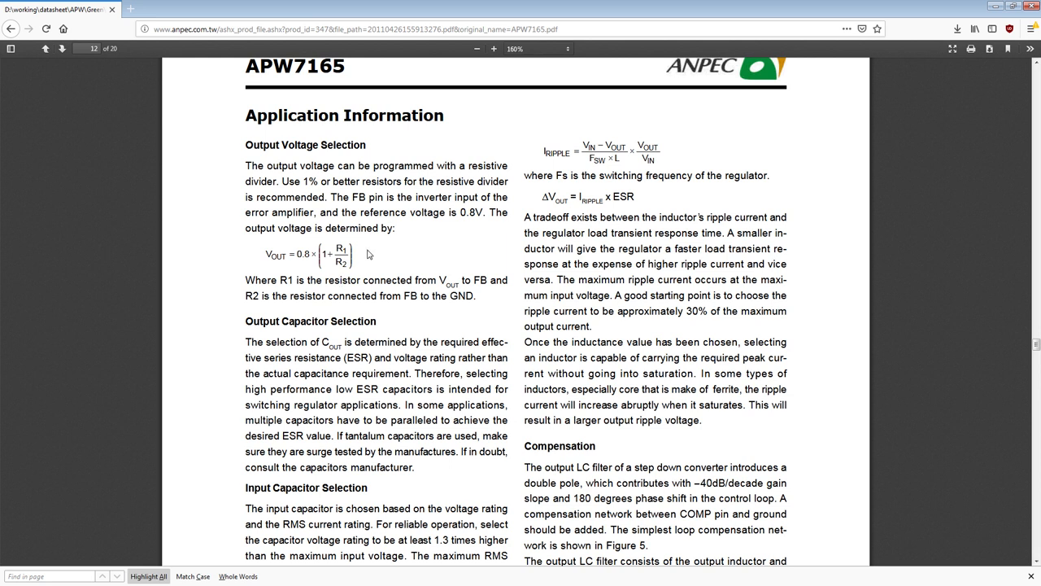
pyautogui.moveTo(350, 267)
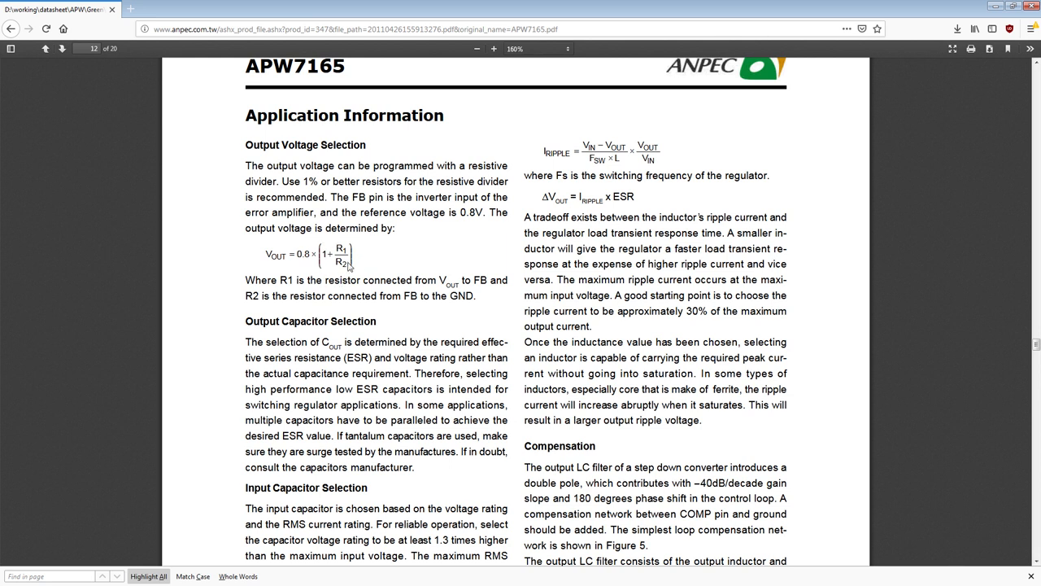
pyautogui.moveTo(254, 290)
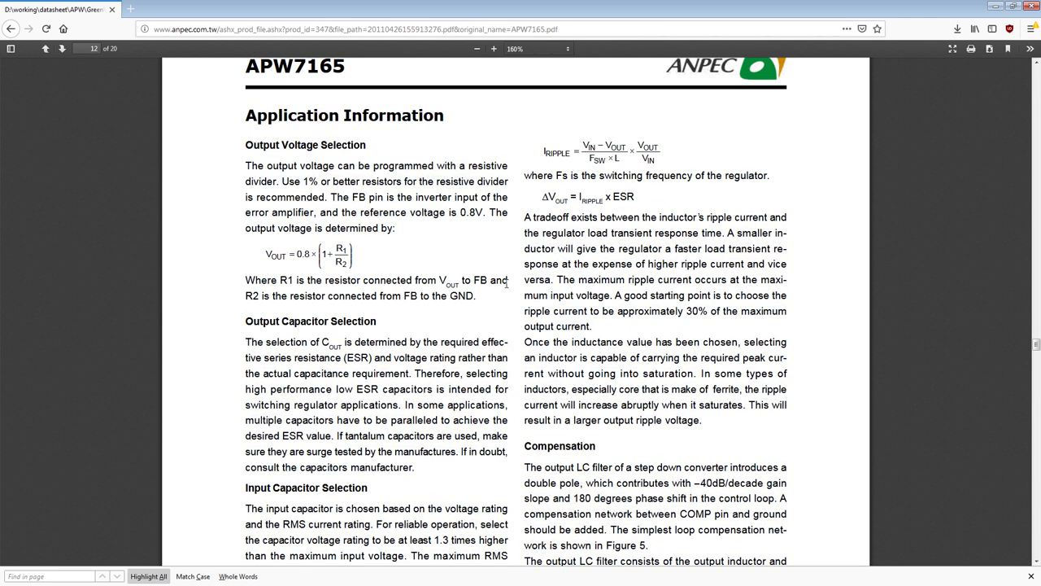
pyautogui.doubleClick(252, 295)
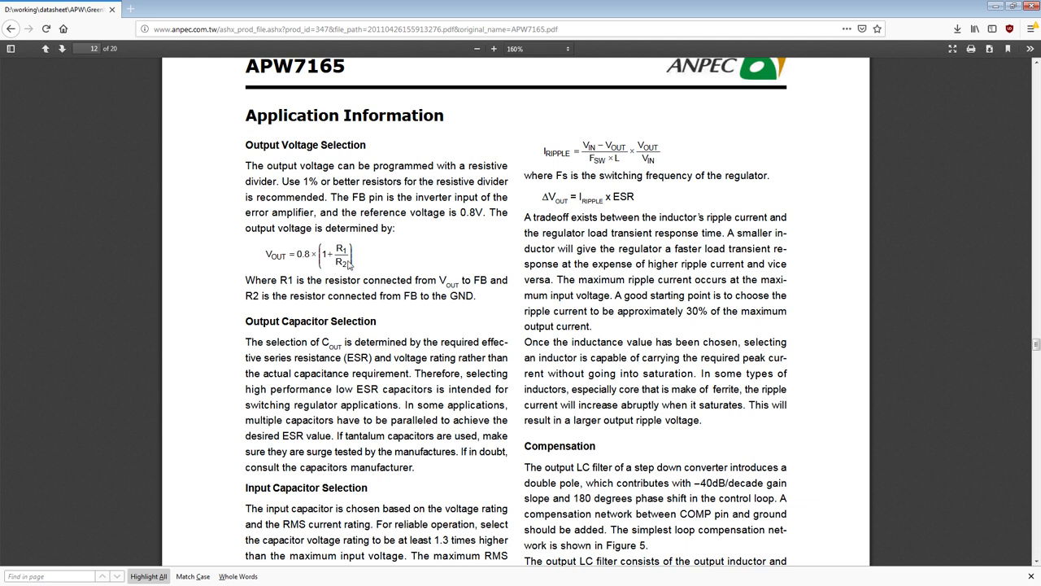
pyautogui.moveTo(345, 262)
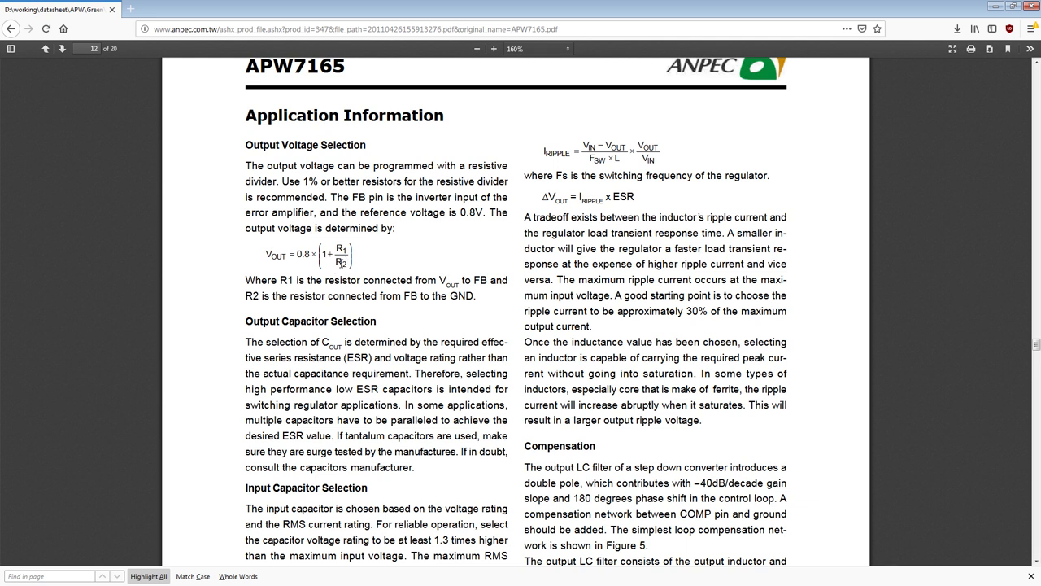
pyautogui.moveTo(340, 262)
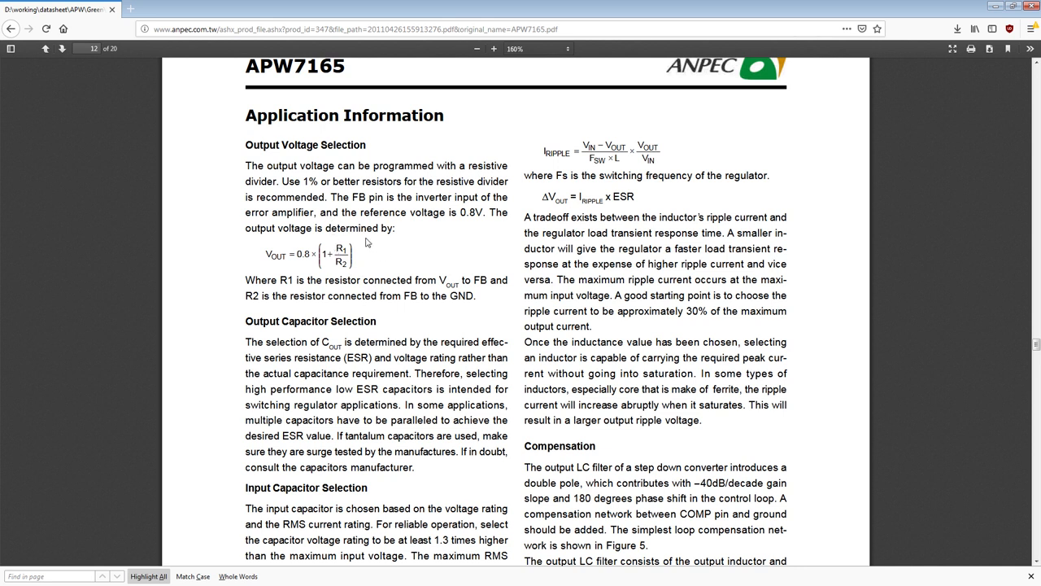
pyautogui.moveTo(379, 101)
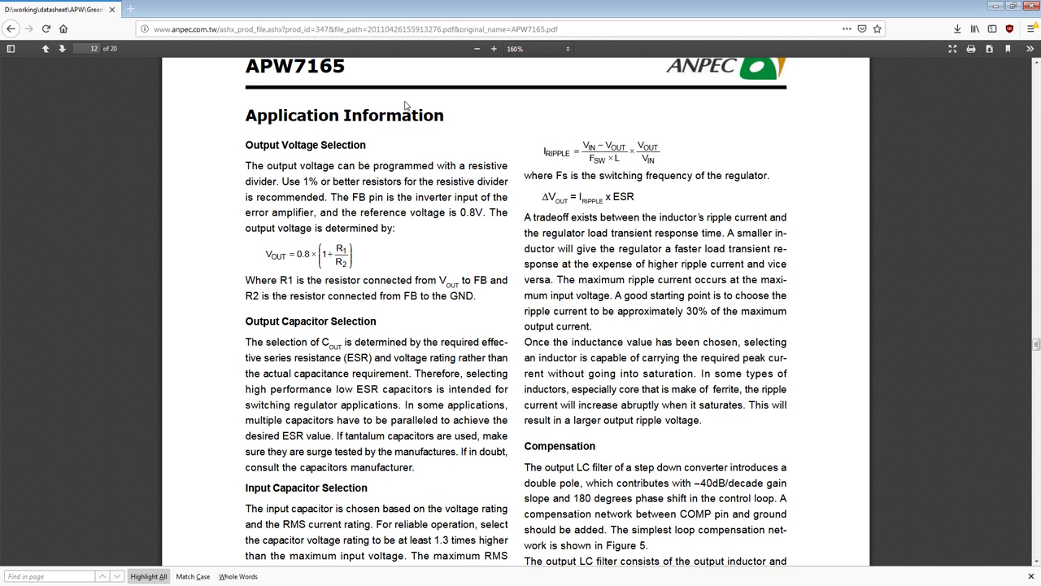
pyautogui.moveTo(307, 176)
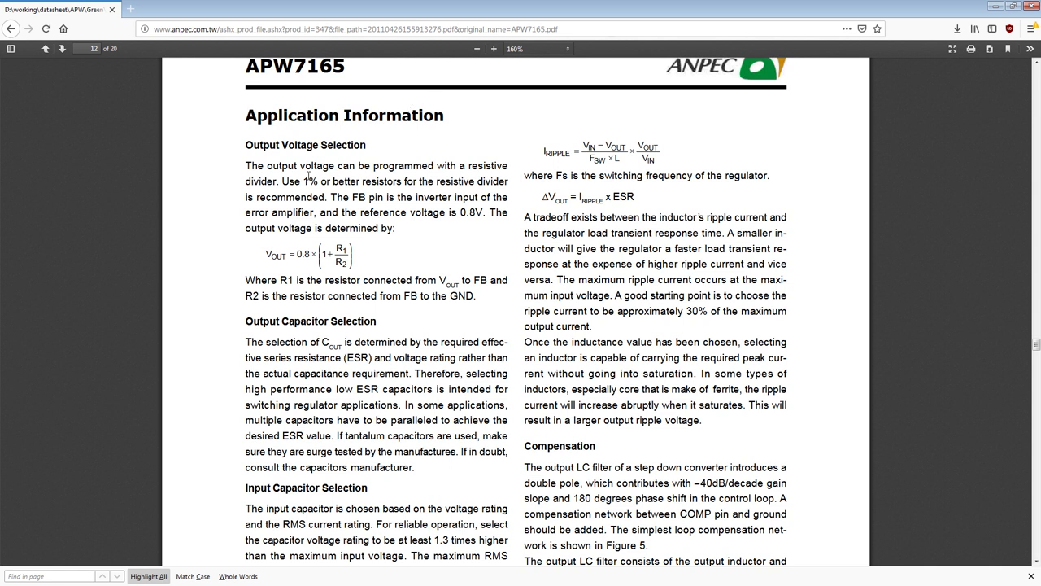
pyautogui.moveTo(333, 213)
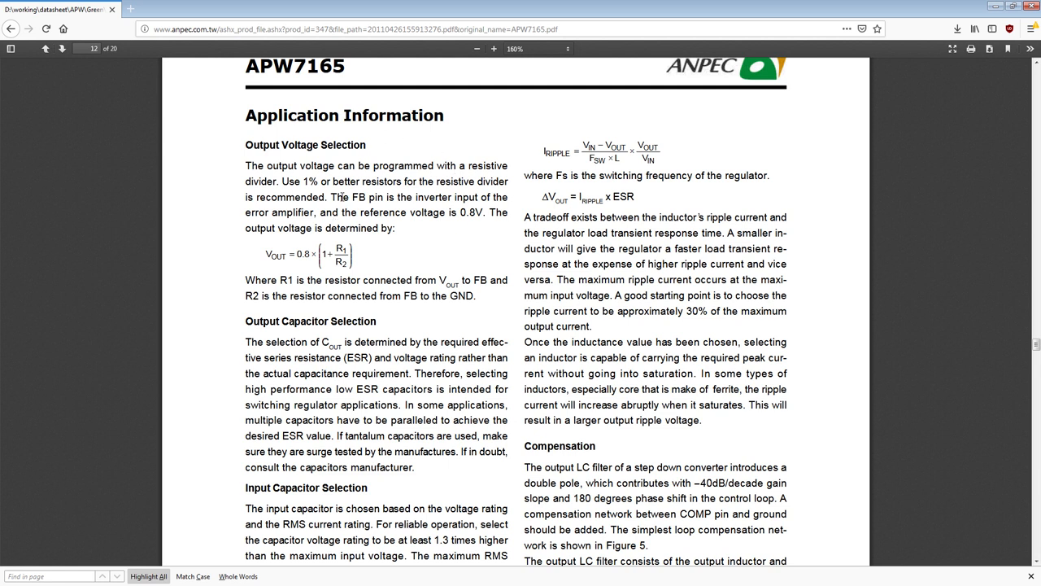
pyautogui.moveTo(411, 211)
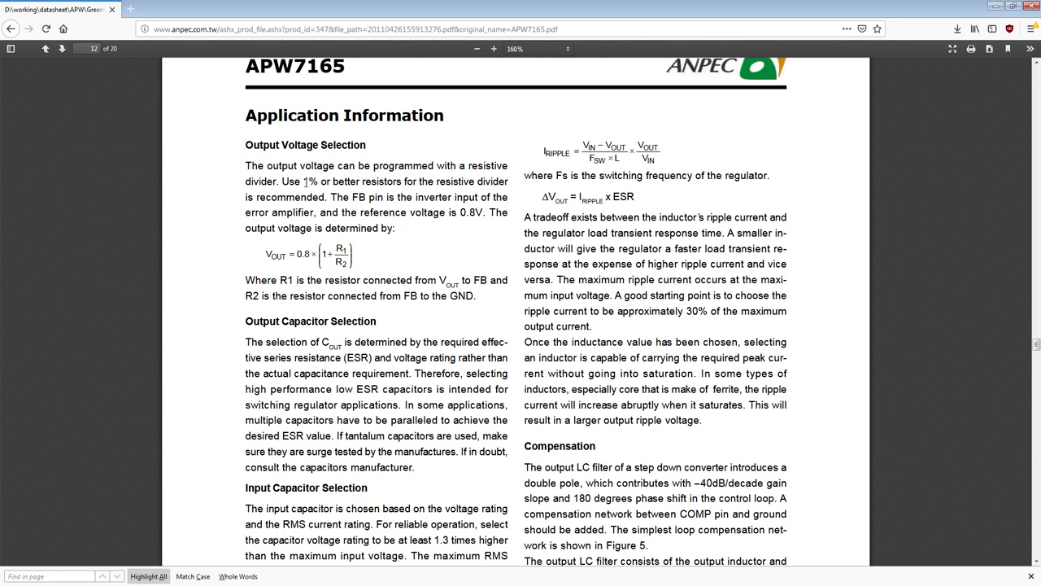
pyautogui.moveTo(299, 181); pyautogui.dragTo(340, 181)
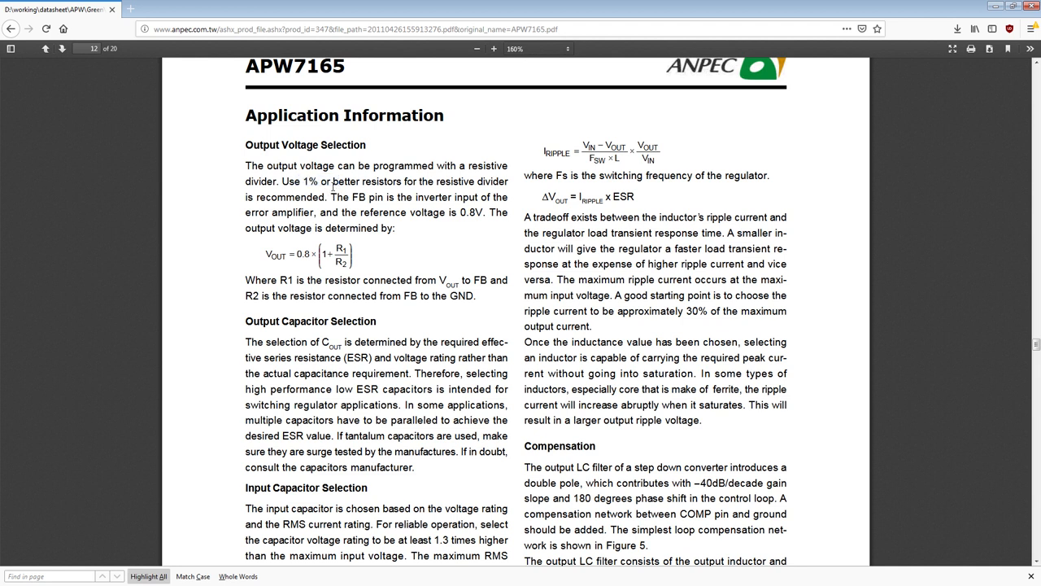
pyautogui.moveTo(316, 295)
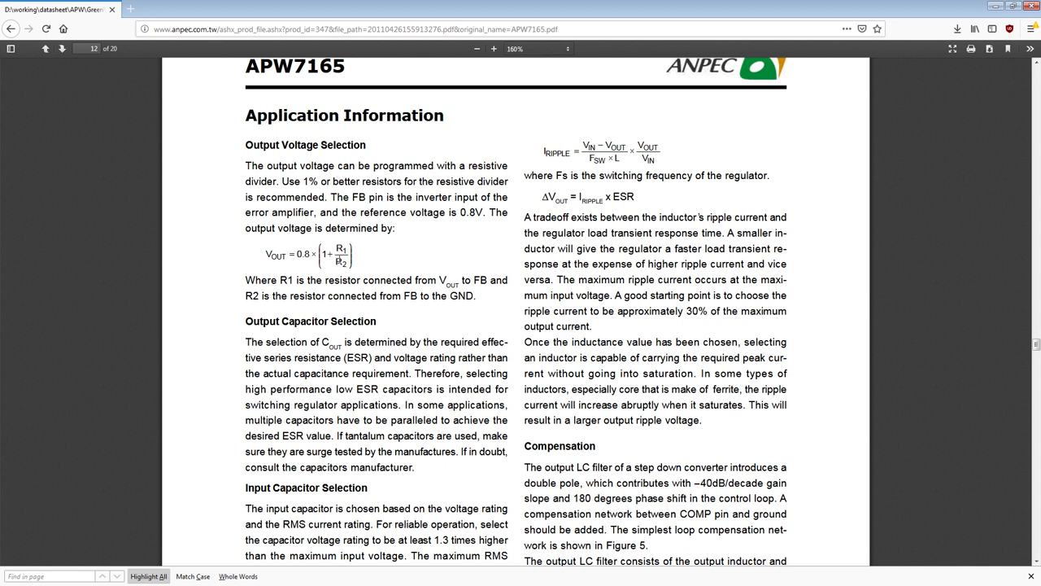
pyautogui.moveTo(358, 260)
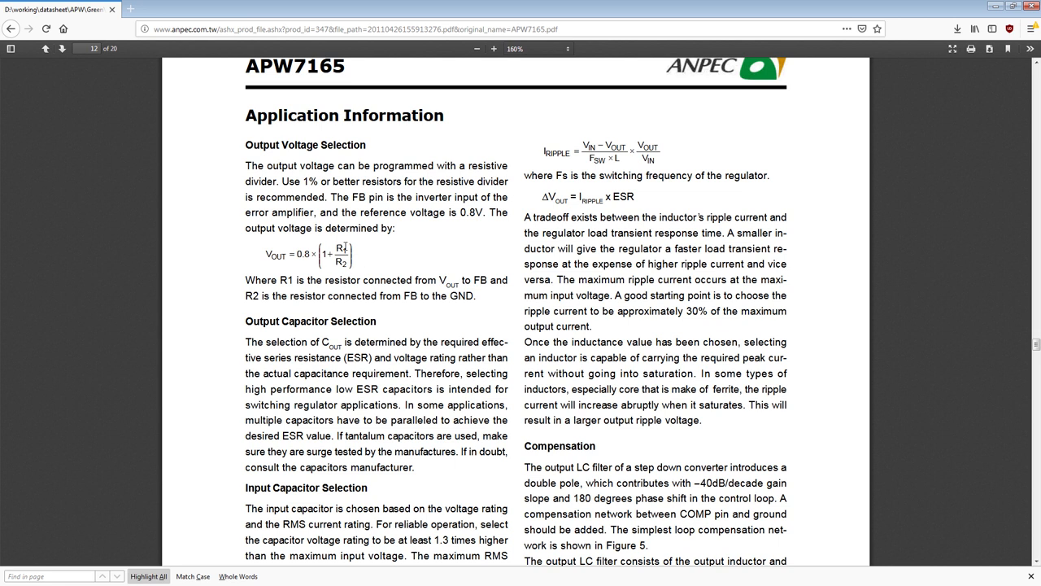
pyautogui.moveTo(404, 241)
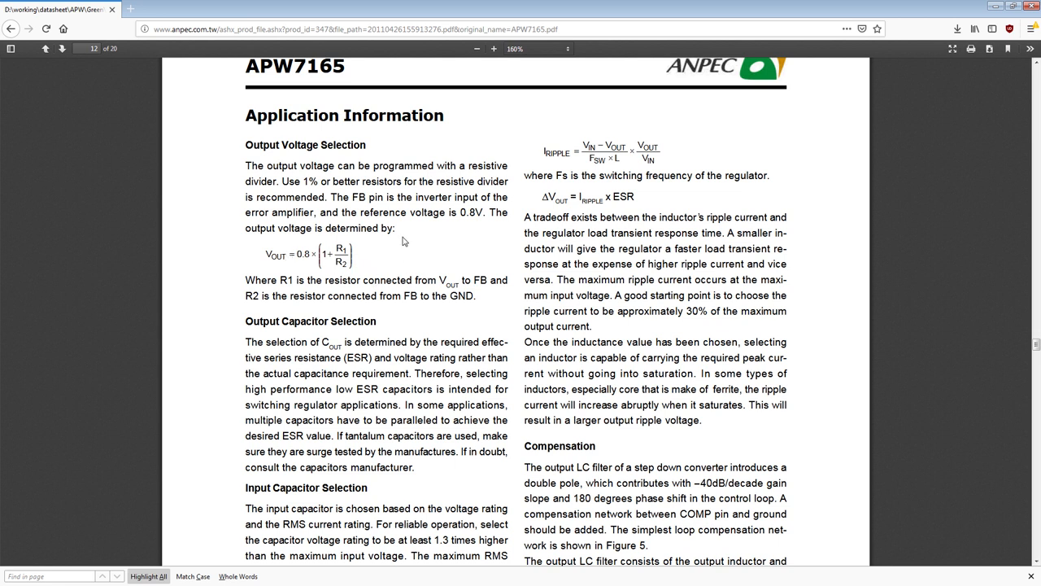
pyautogui.moveTo(416, 227)
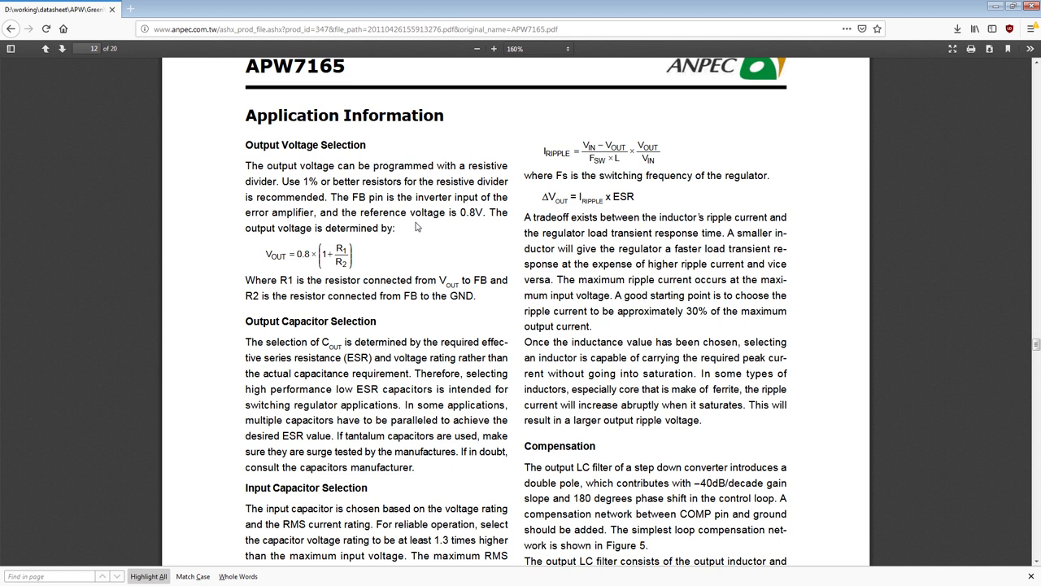
pyautogui.moveTo(417, 225)
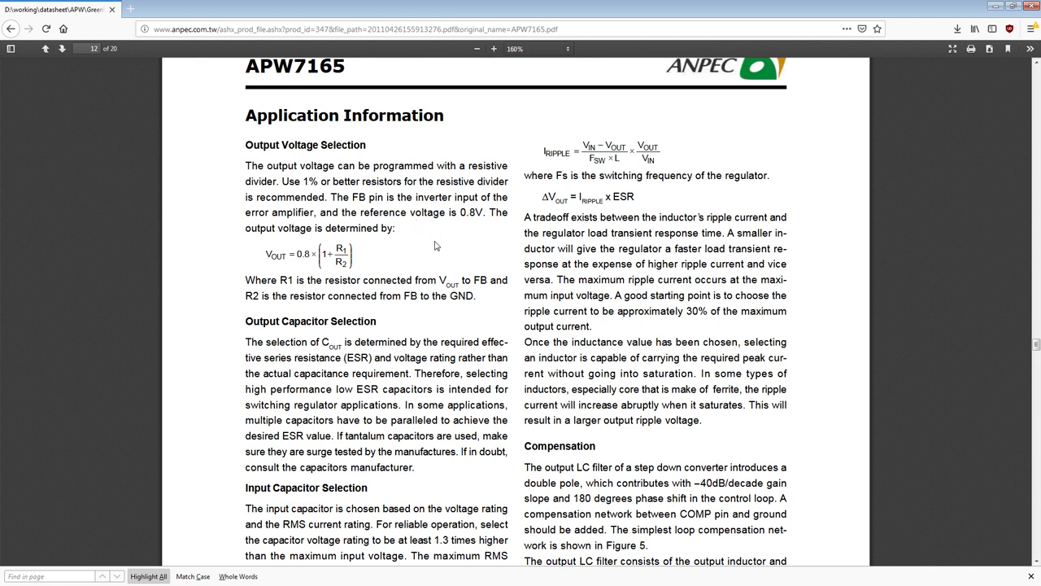
pyautogui.moveTo(681, 314)
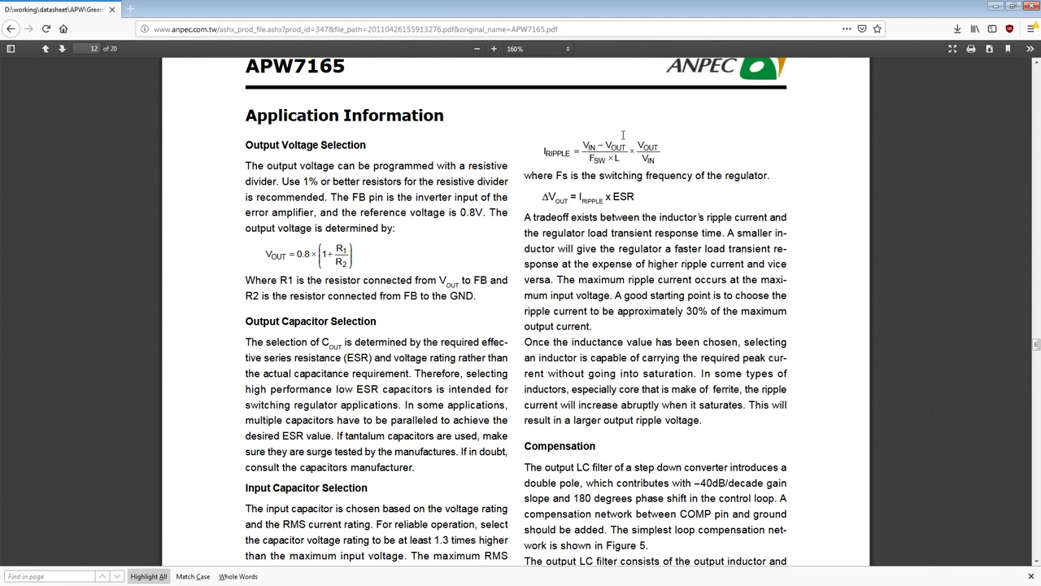
pyautogui.moveTo(366, 257)
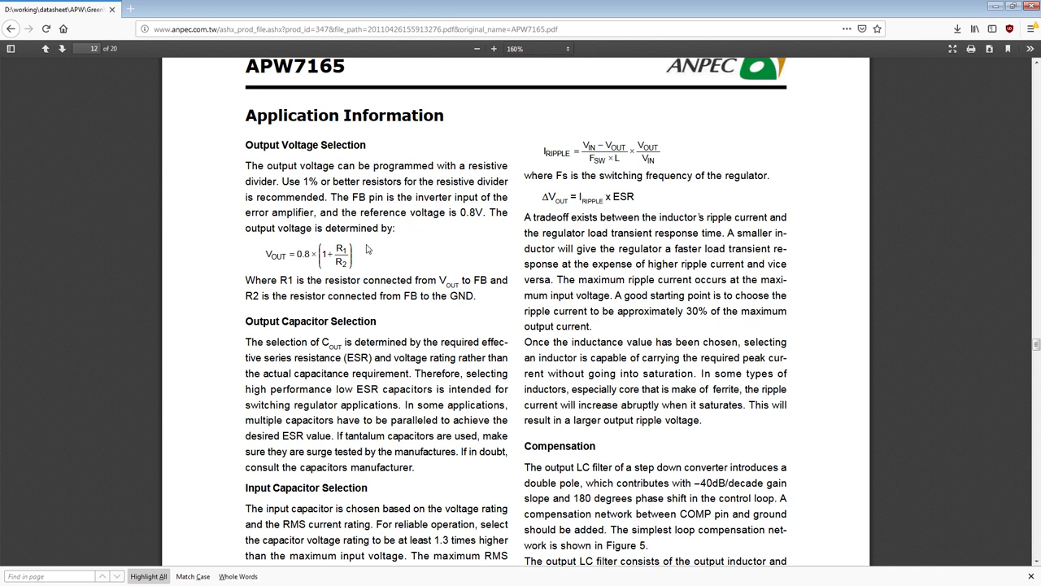
pyautogui.moveTo(371, 241)
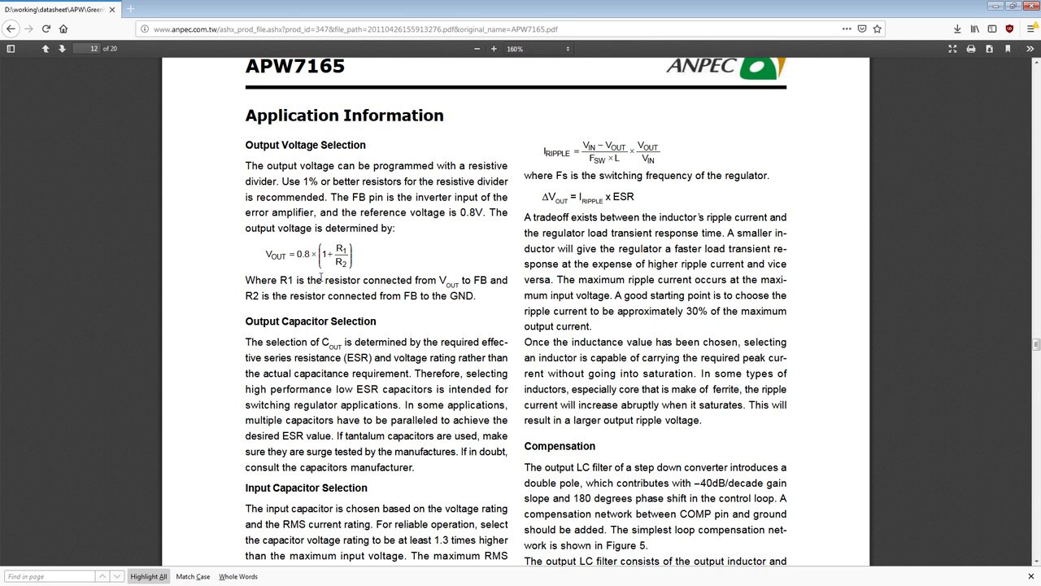
pyautogui.moveTo(384, 290)
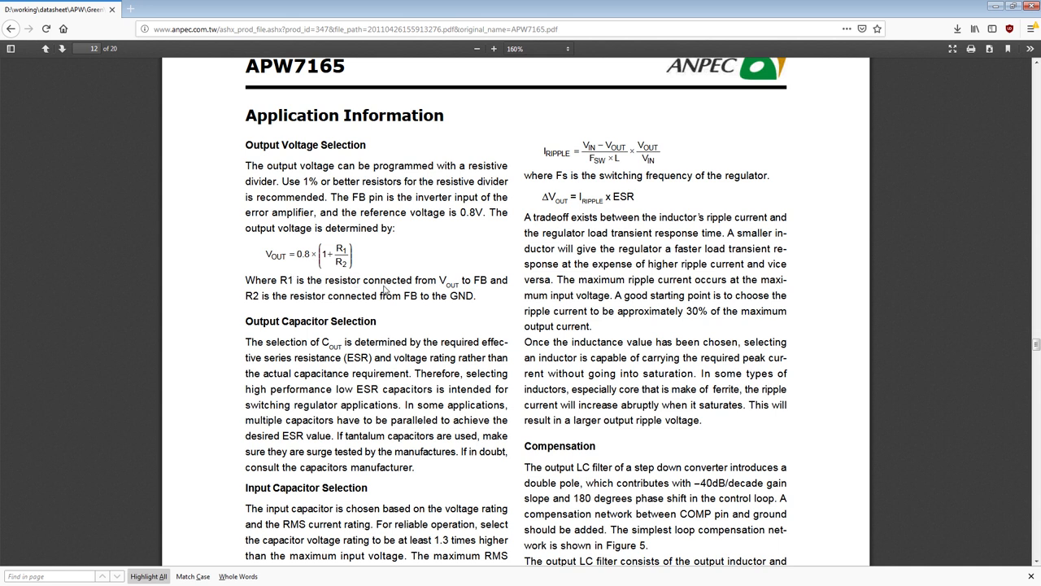